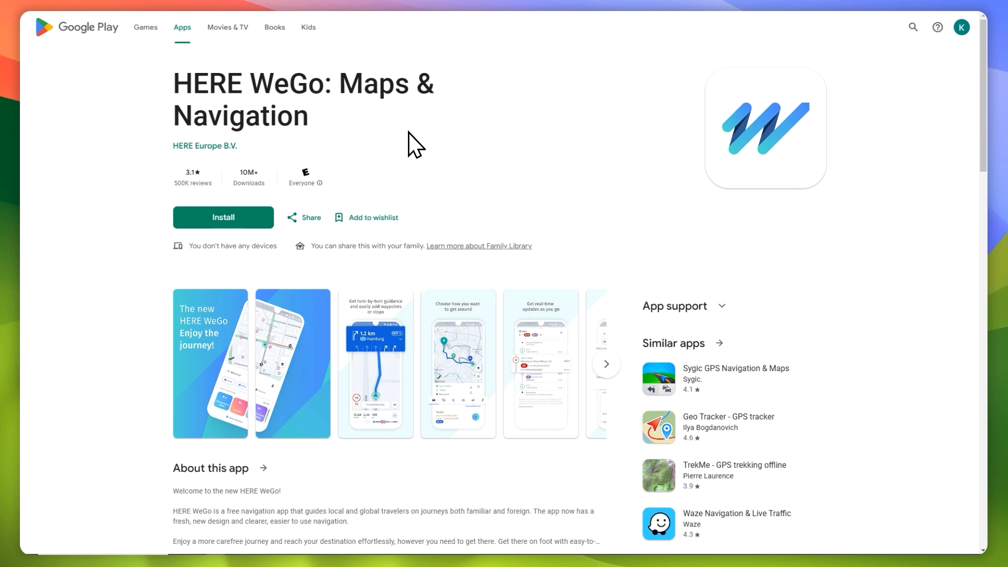
mouse_move(406, 152)
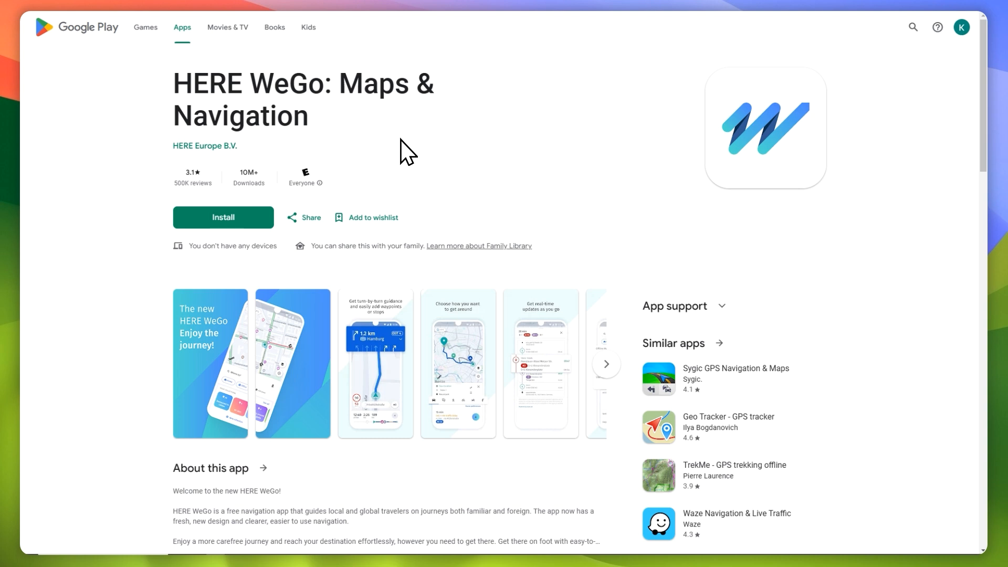
mouse_move(395, 151)
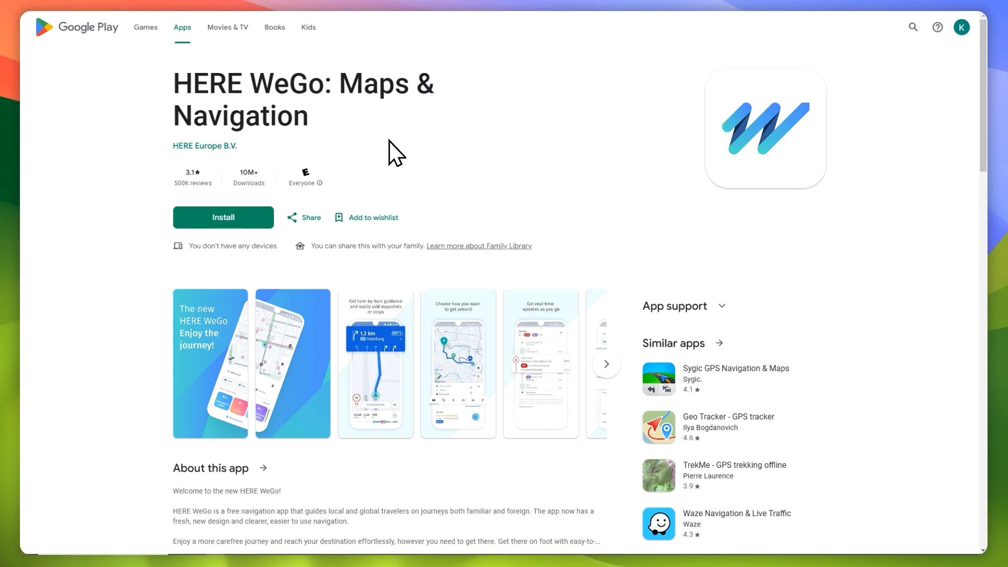
mouse_move(393, 146)
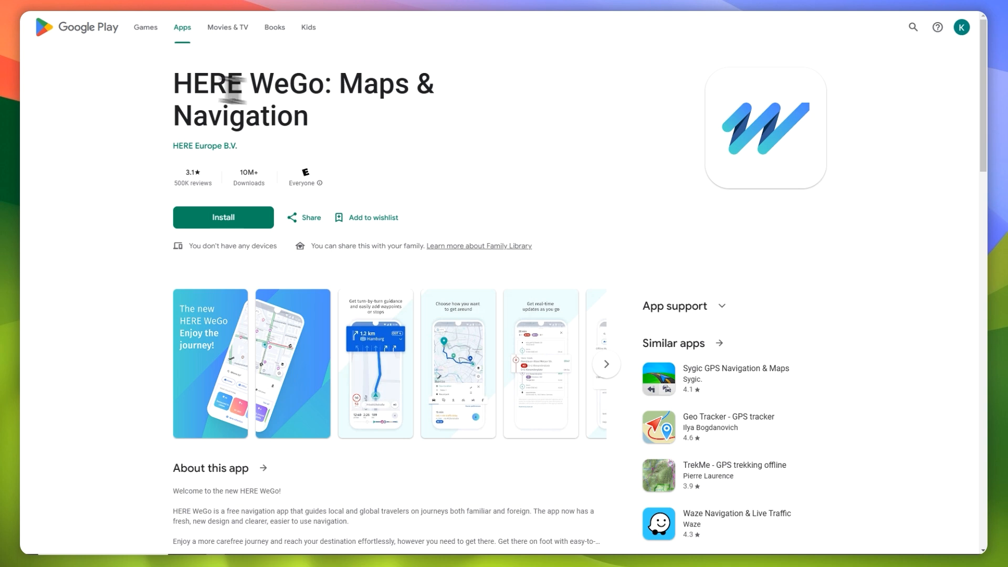
mouse_move(808, 149)
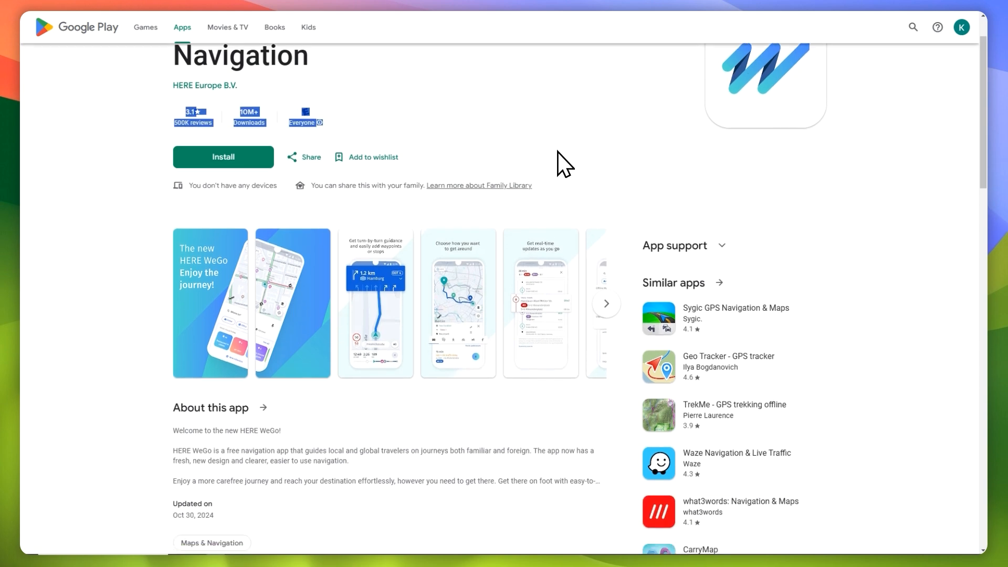
Page through the HERE WeGo screenshots: how to get around, real-time updates, offline maps, night mode, Android Auto
left_click(209, 302)
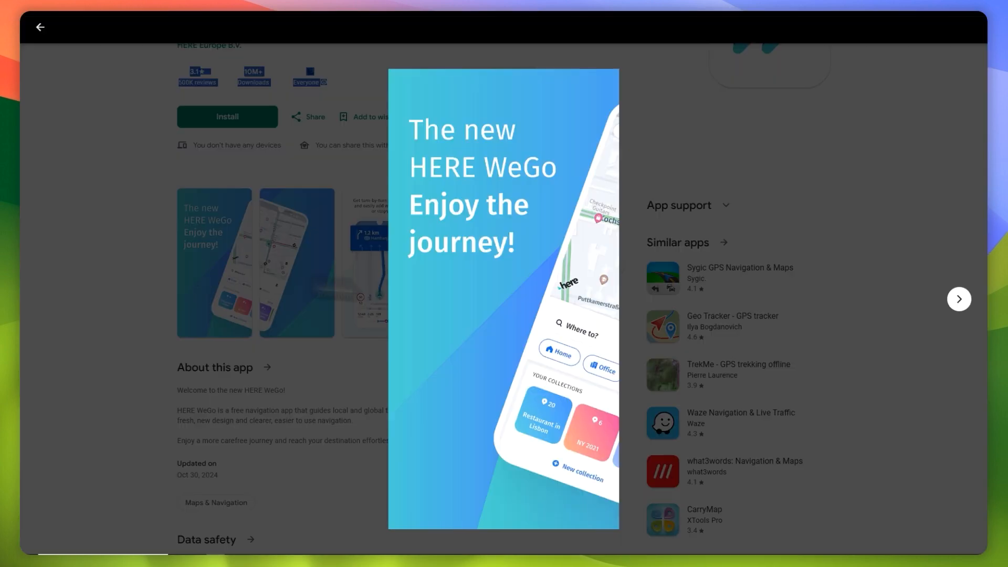
left_click(958, 298)
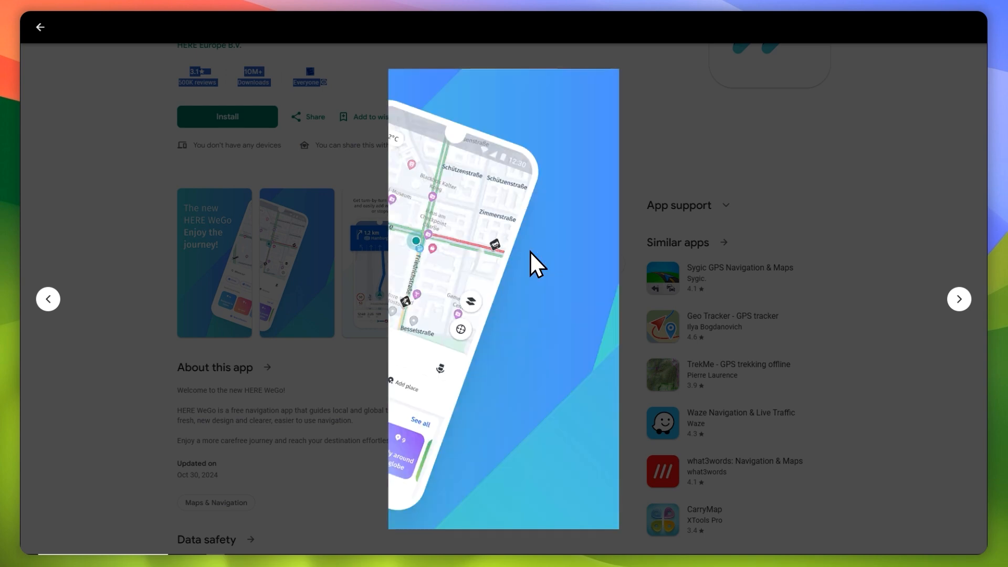
left_click(957, 299)
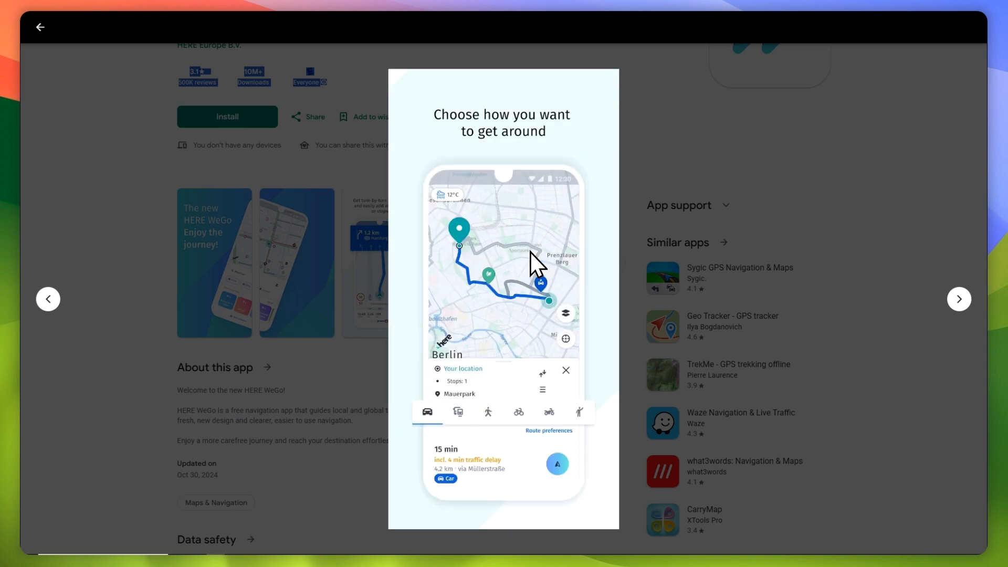
left_click(959, 298)
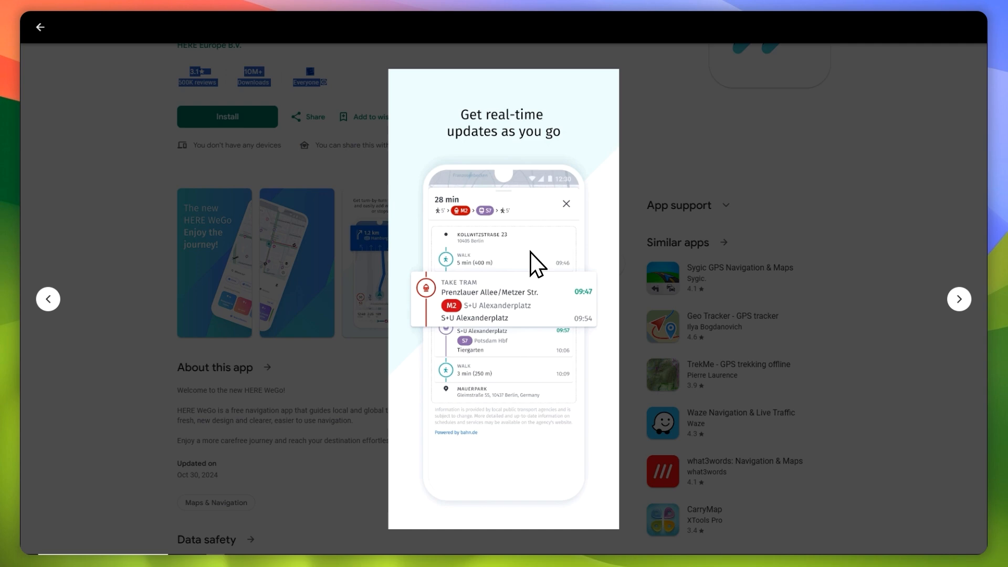
left_click(958, 298)
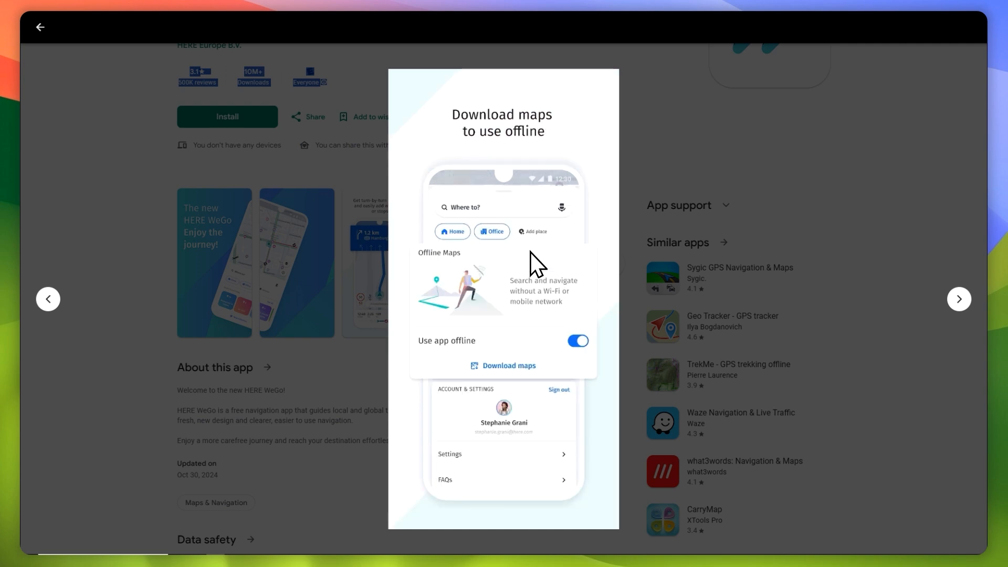
left_click(958, 298)
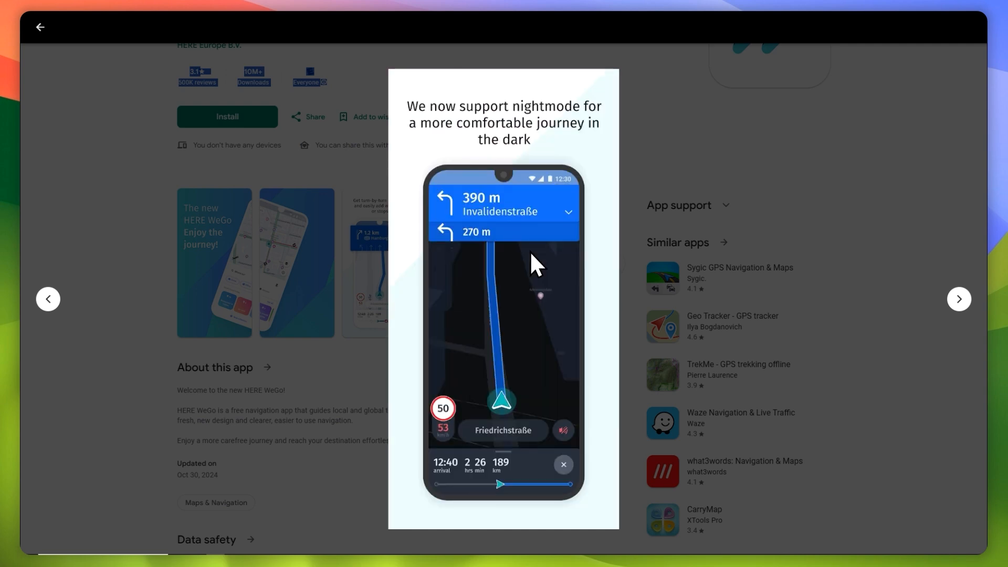
left_click(958, 298)
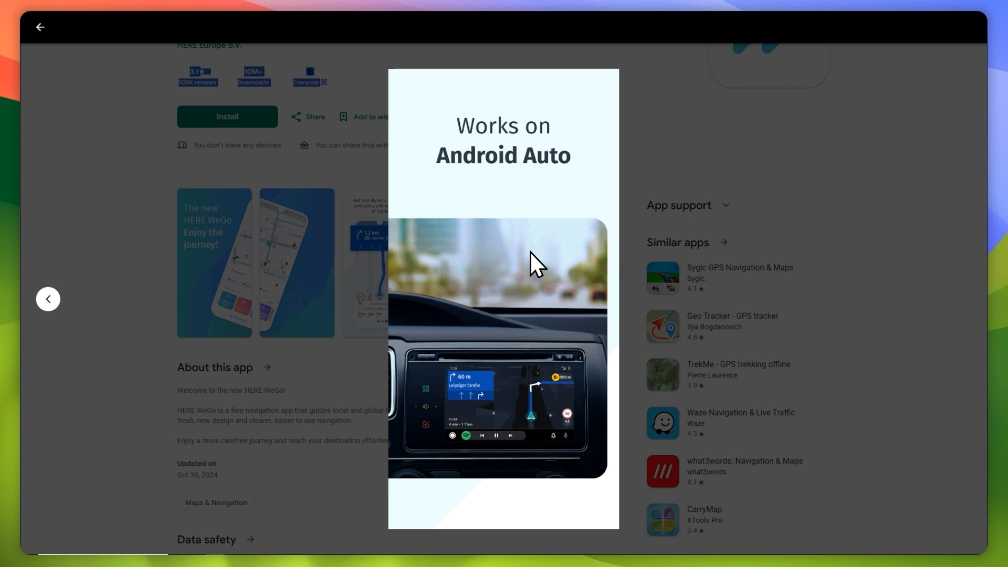
mouse_move(652, 366)
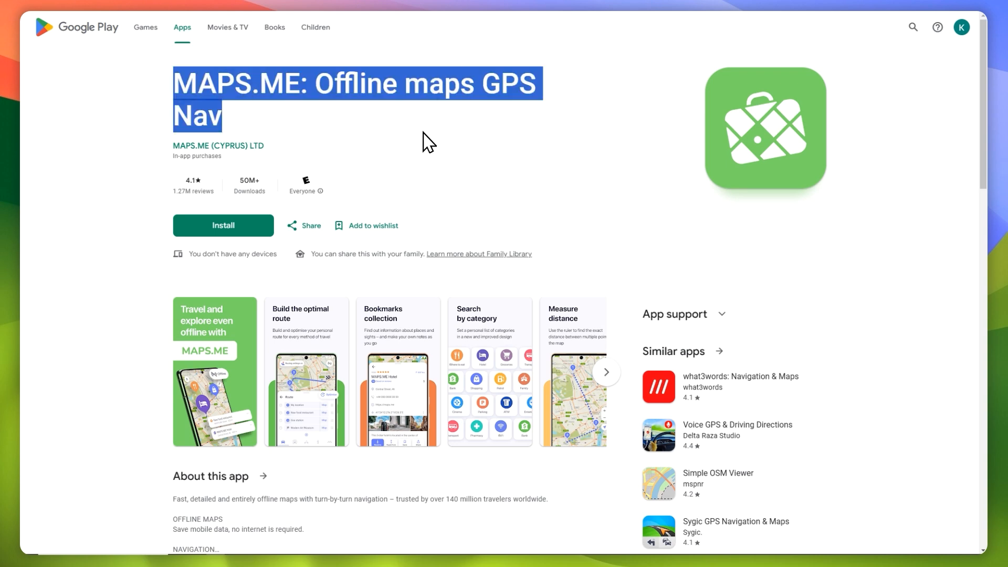
View the MAPS.ME screenshots full-size: route building, search by category and the next one
scroll("down", 3)
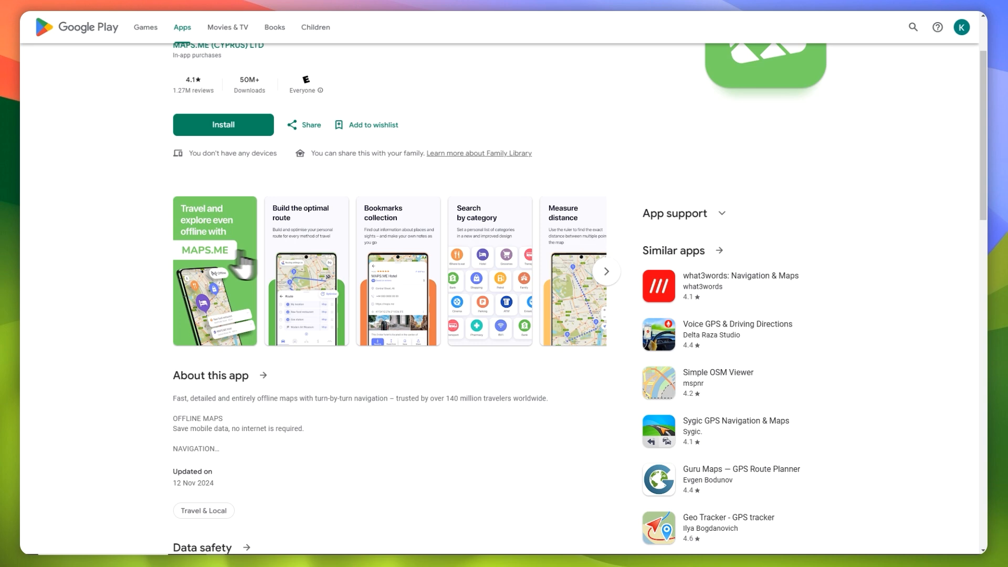
left_click(215, 270)
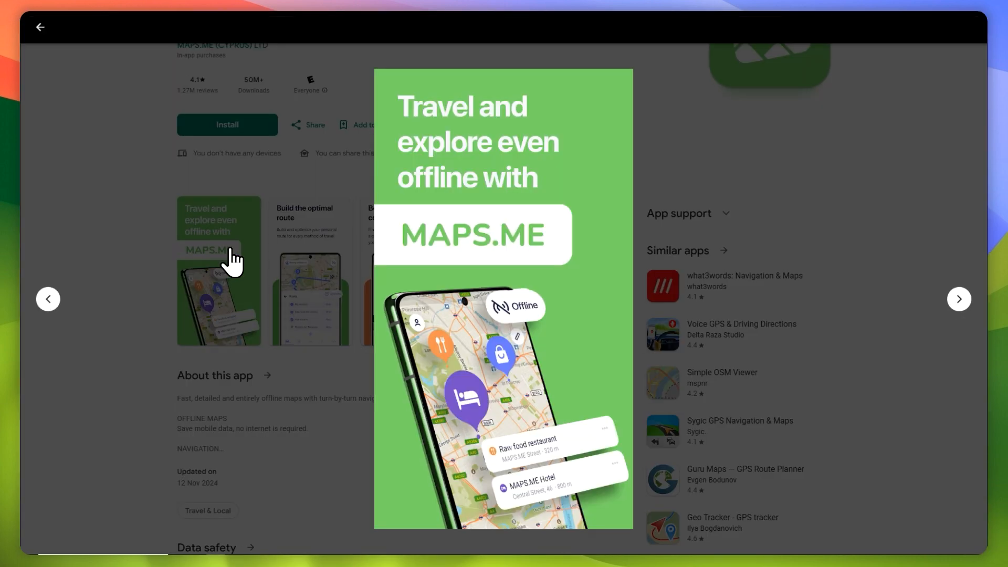
left_click(957, 298)
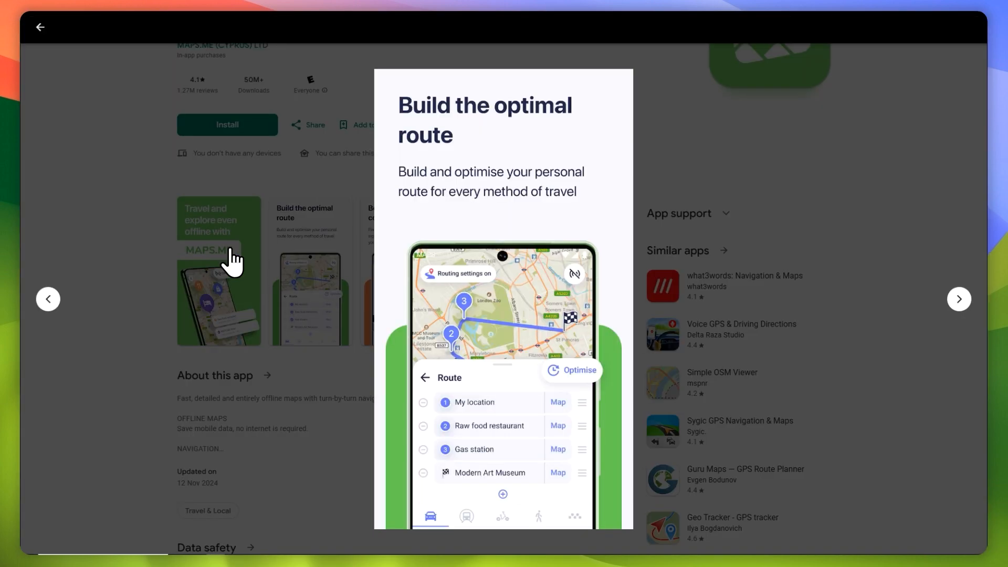
left_click(958, 299)
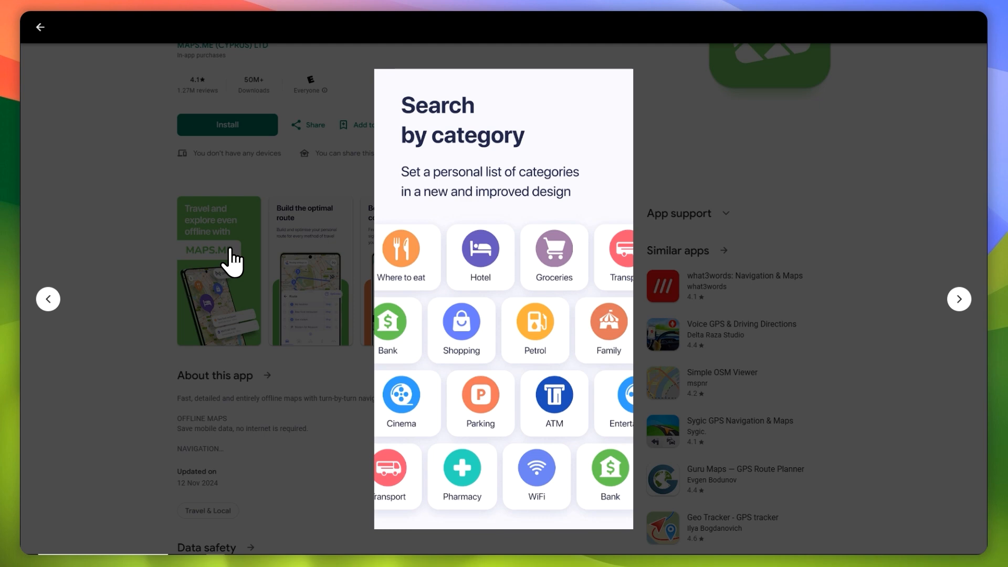
left_click(959, 298)
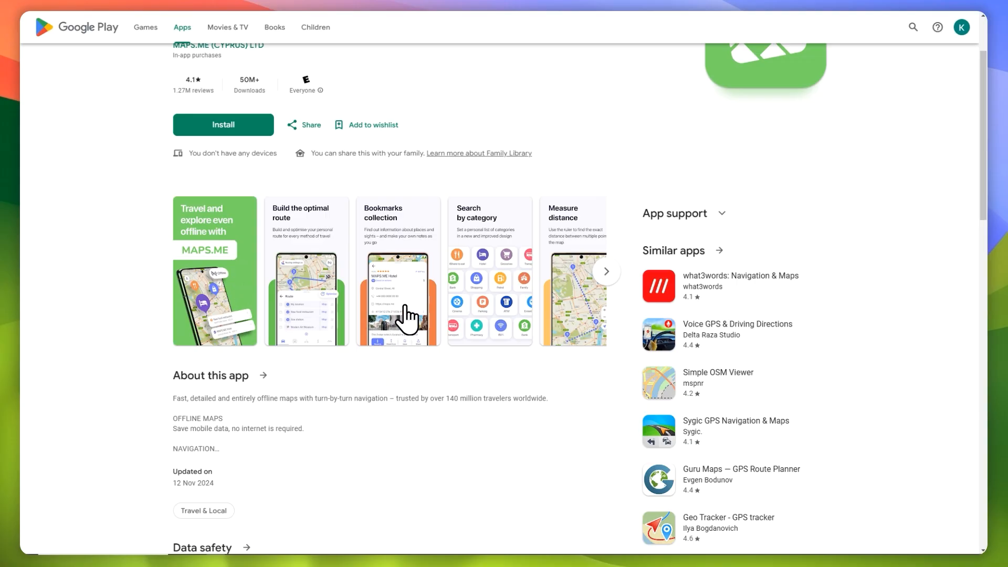
Scroll the MAPS.ME listing down to the Ratings and reviews section
scroll("down", 3)
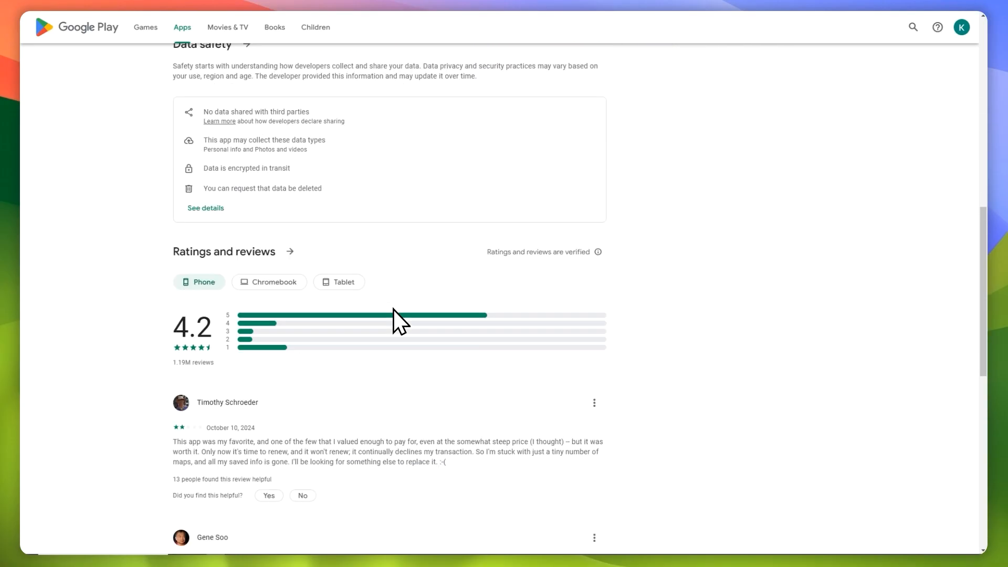
scroll("down", 3)
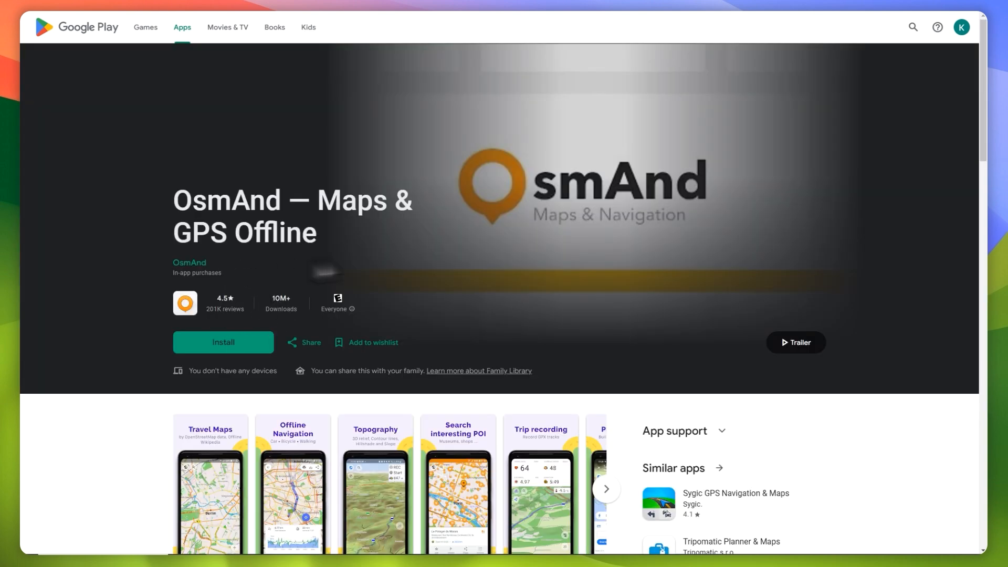
scroll("down", 3)
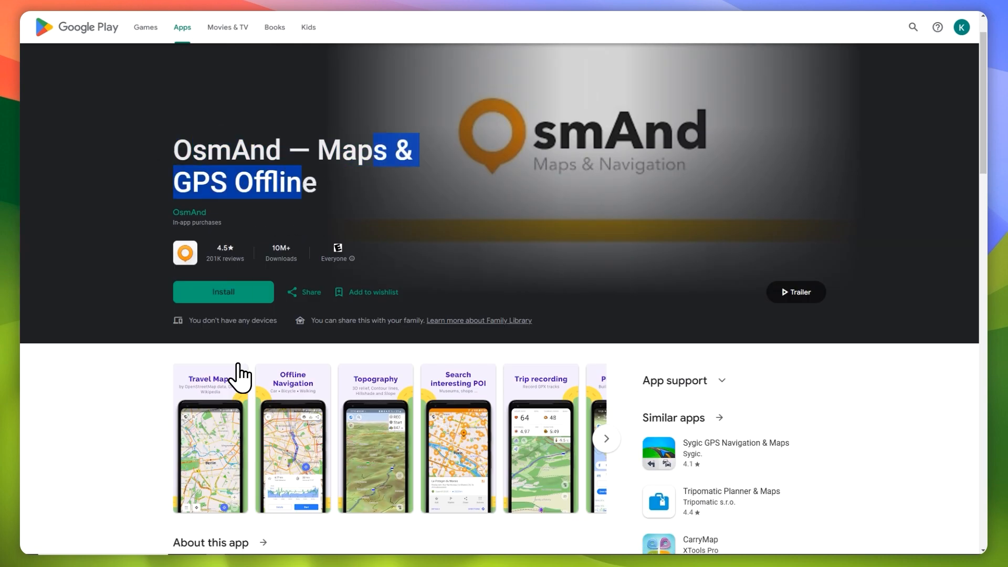
left_click(292, 438)
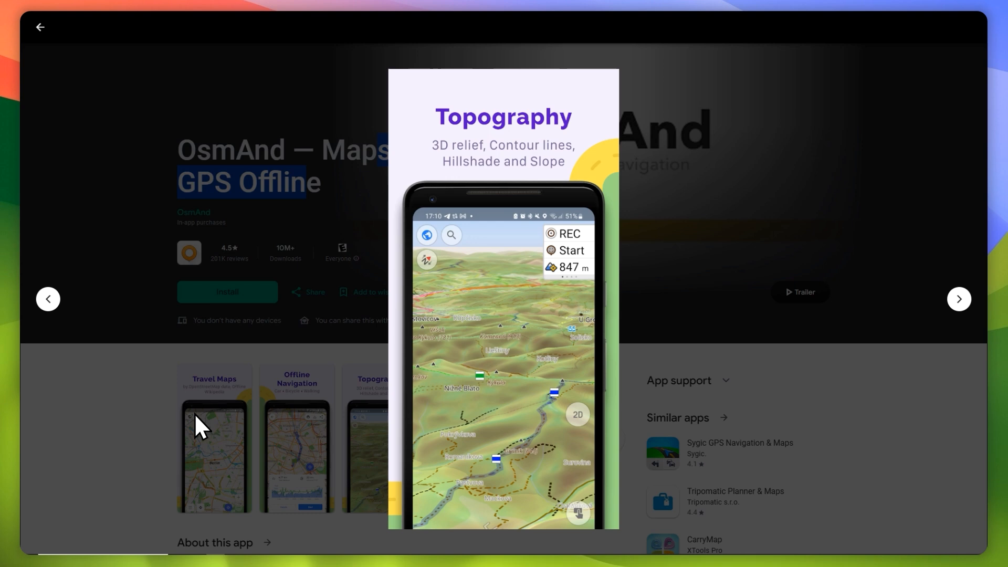
left_click(958, 298)
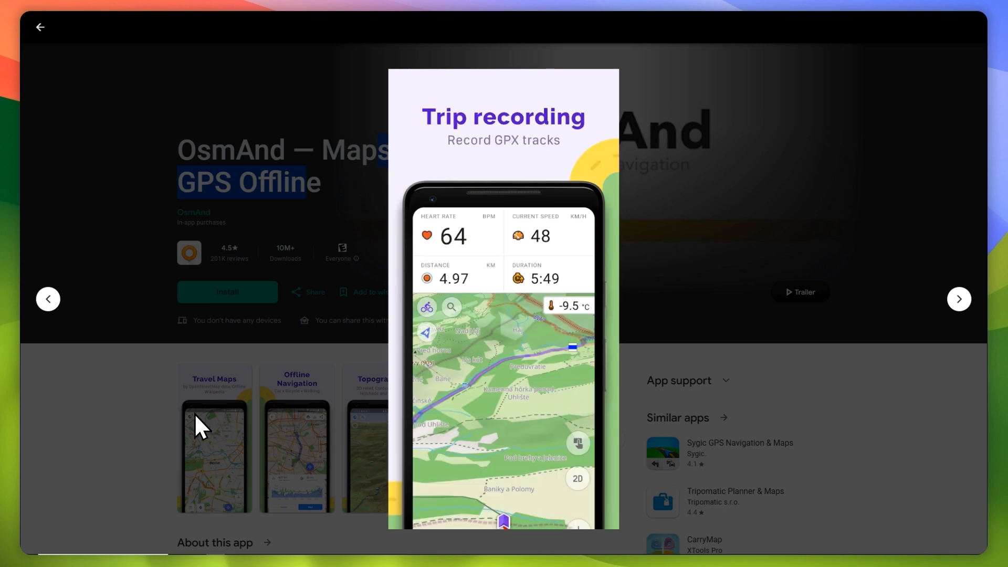
left_click(958, 298)
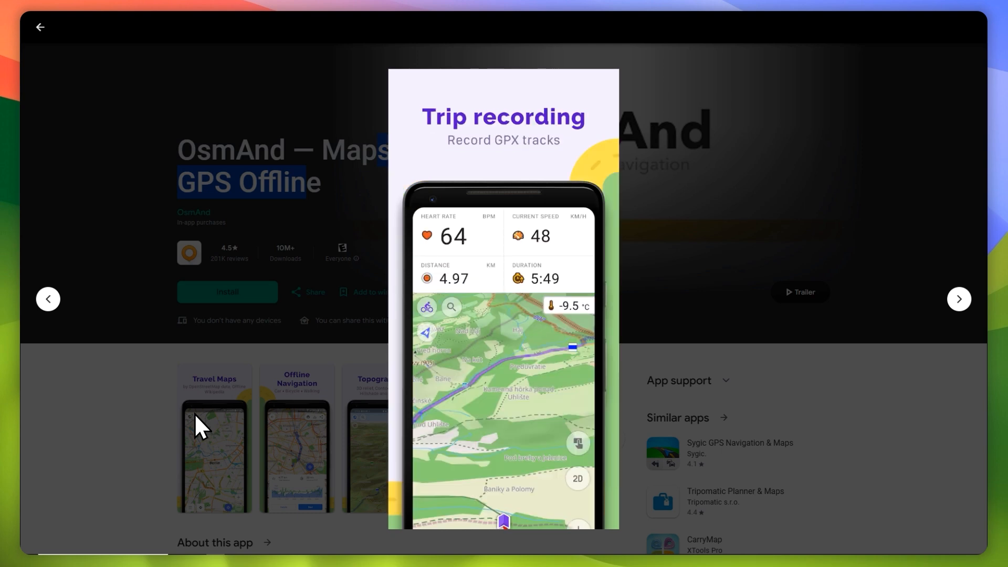
left_click(958, 298)
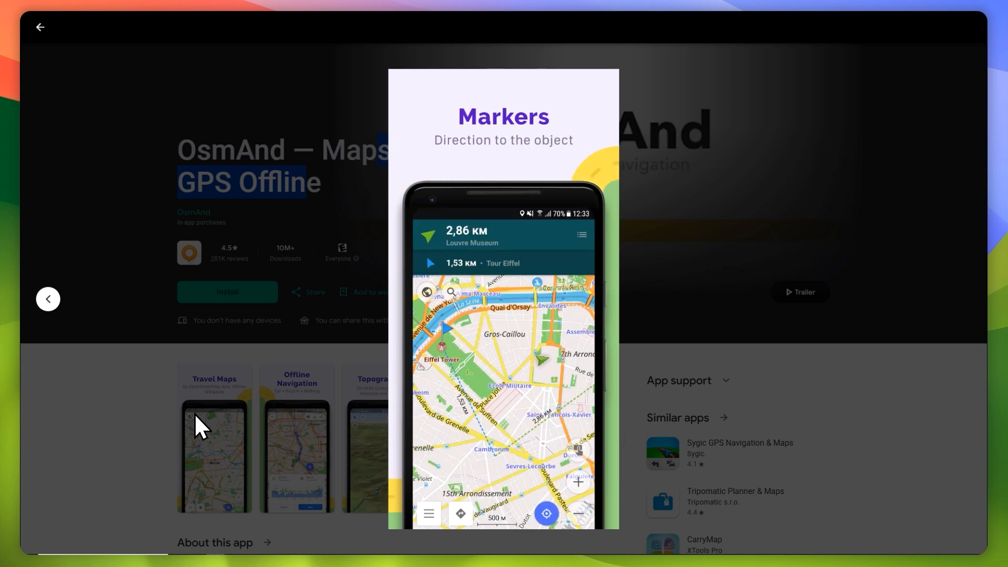
left_click(40, 27)
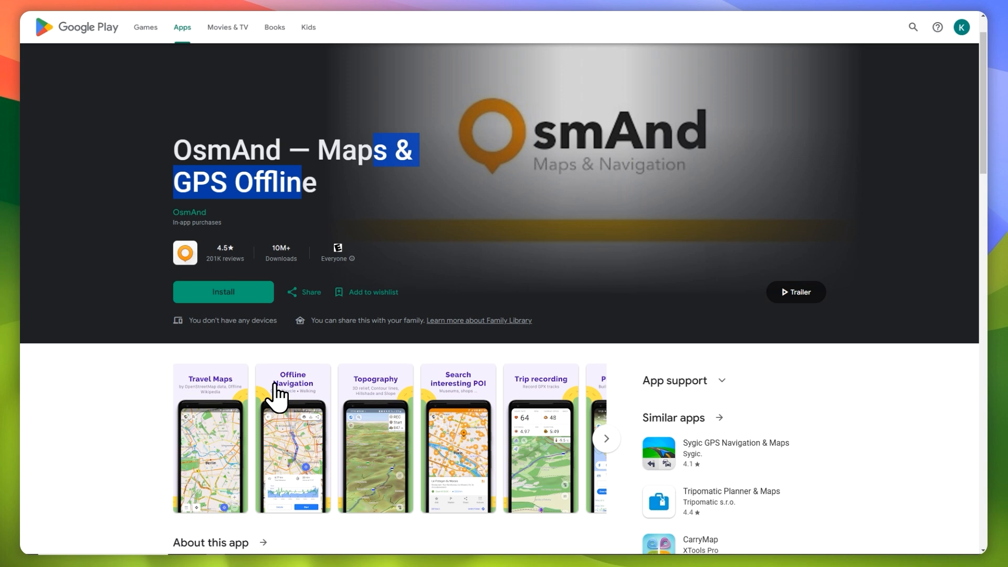
Open the Sygic listing and view its Speed Cameras/Real-time Traffic and Live Fuel Prices screenshots
left_click(735, 453)
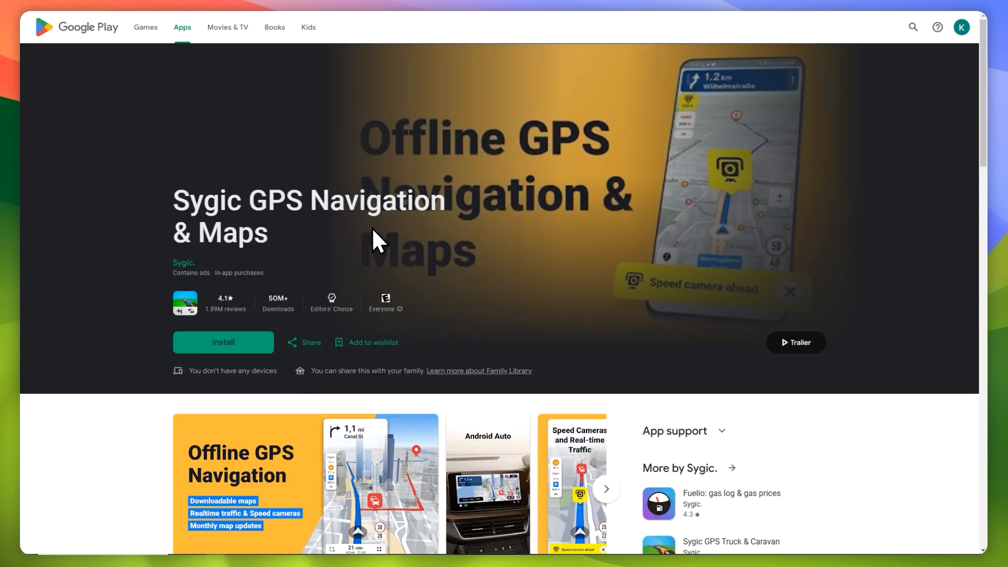
mouse_move(421, 287)
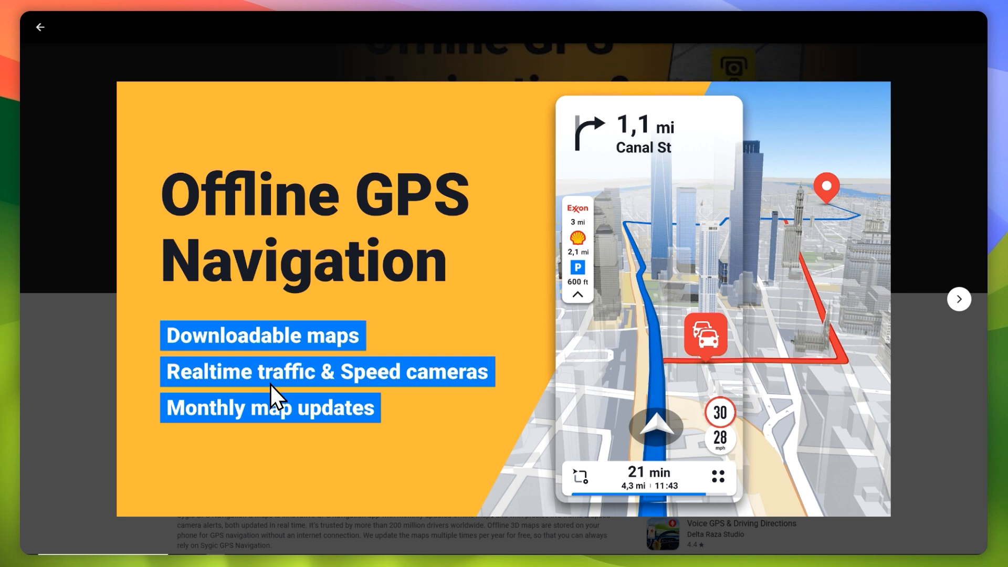
mouse_move(481, 344)
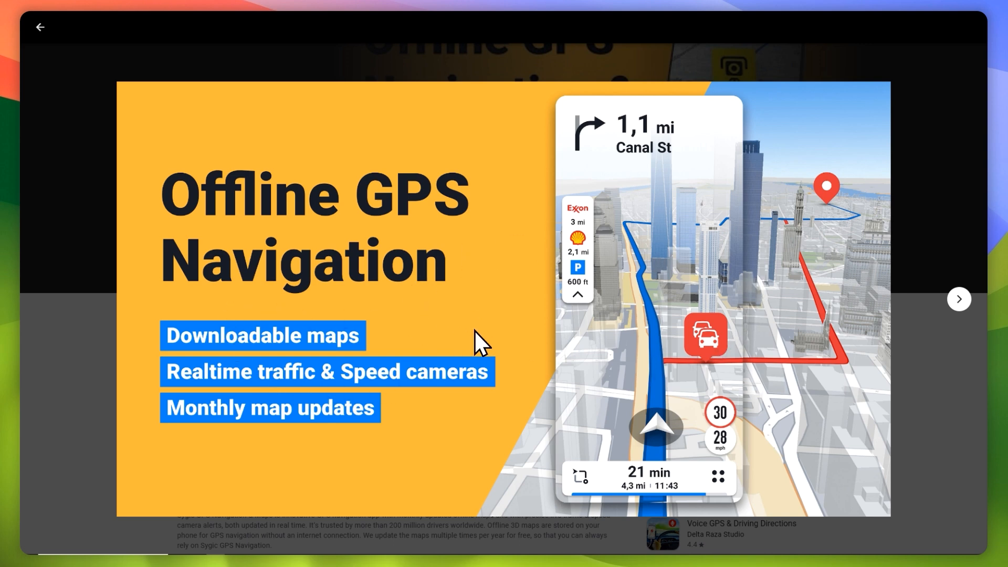
left_click(959, 298)
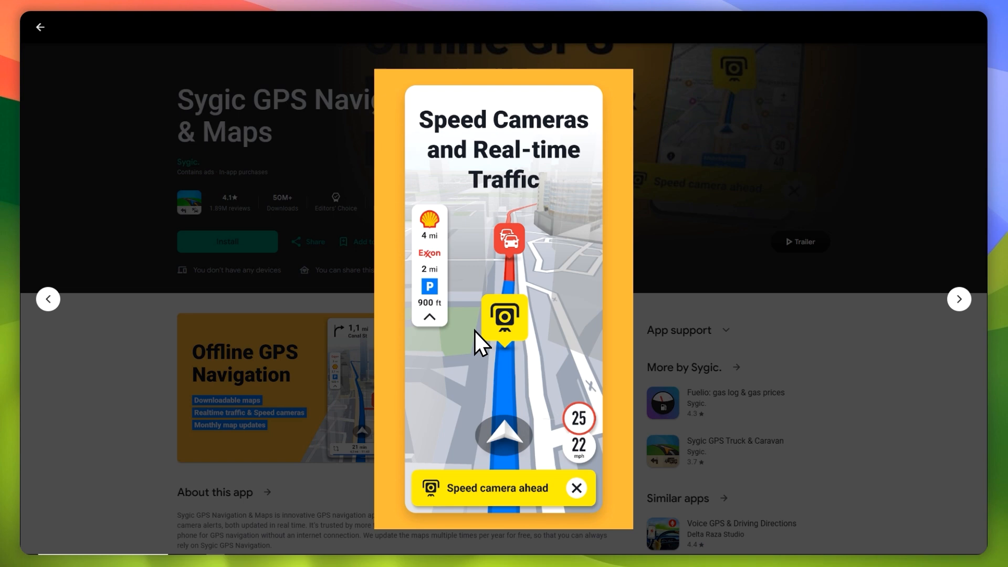
left_click(958, 298)
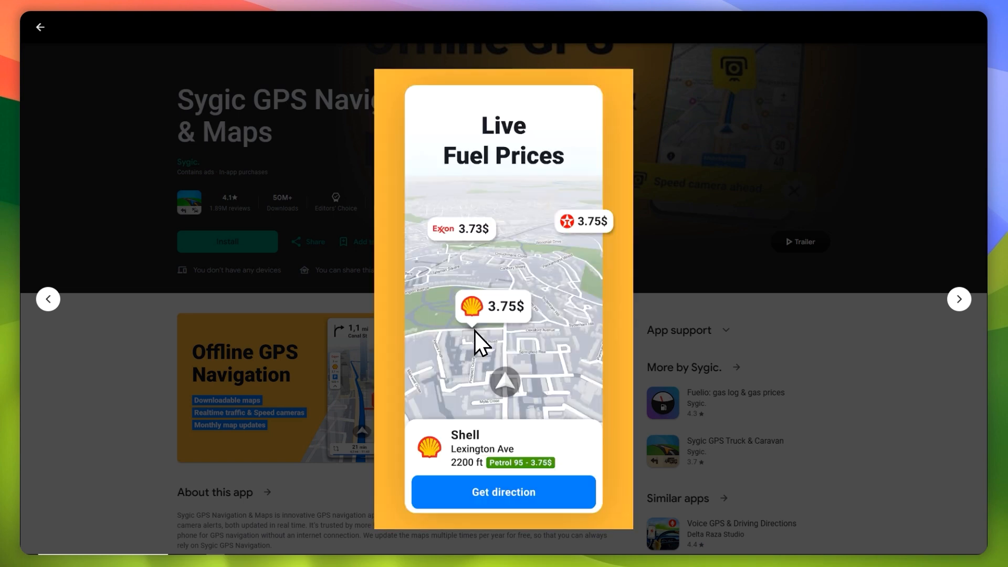
mouse_move(501, 347)
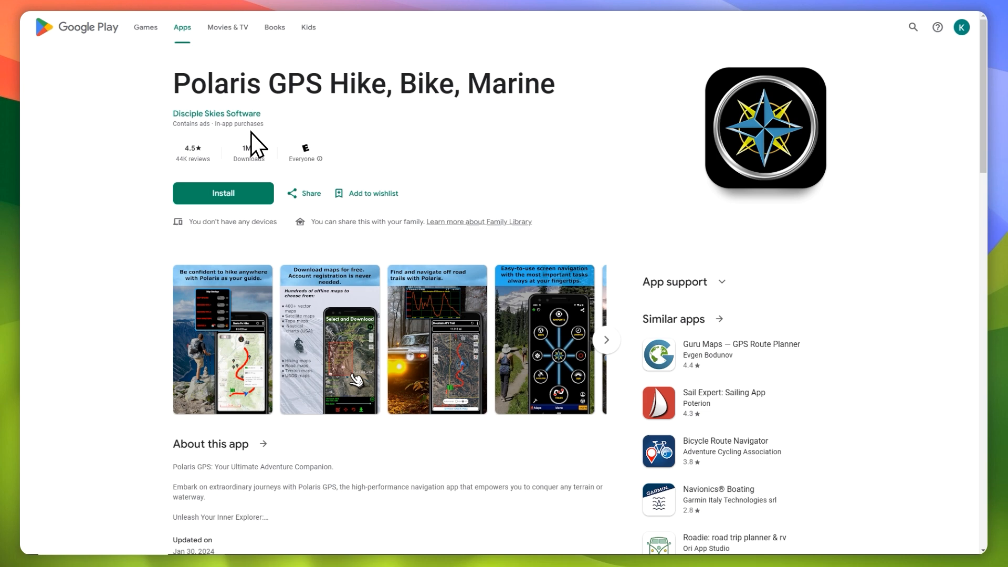
View the Polaris GPS screenshots full size, step ahead, then return to the listing
left_click(222, 338)
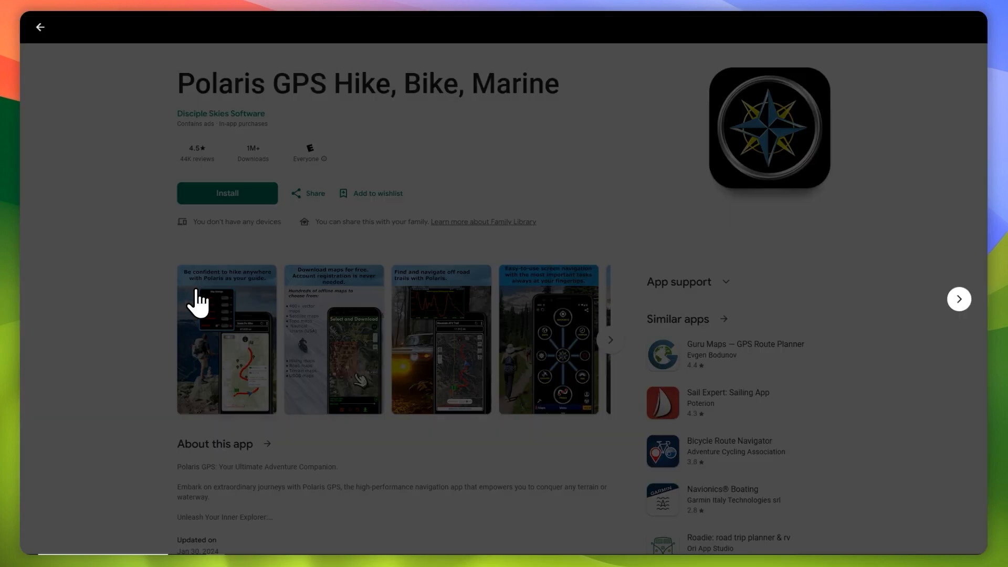
left_click(227, 338)
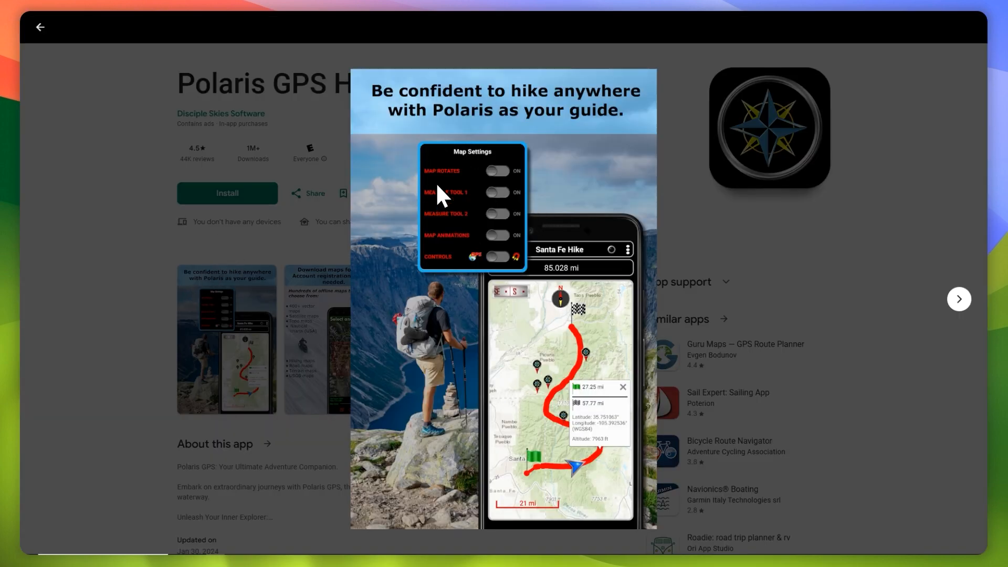
left_click(958, 298)
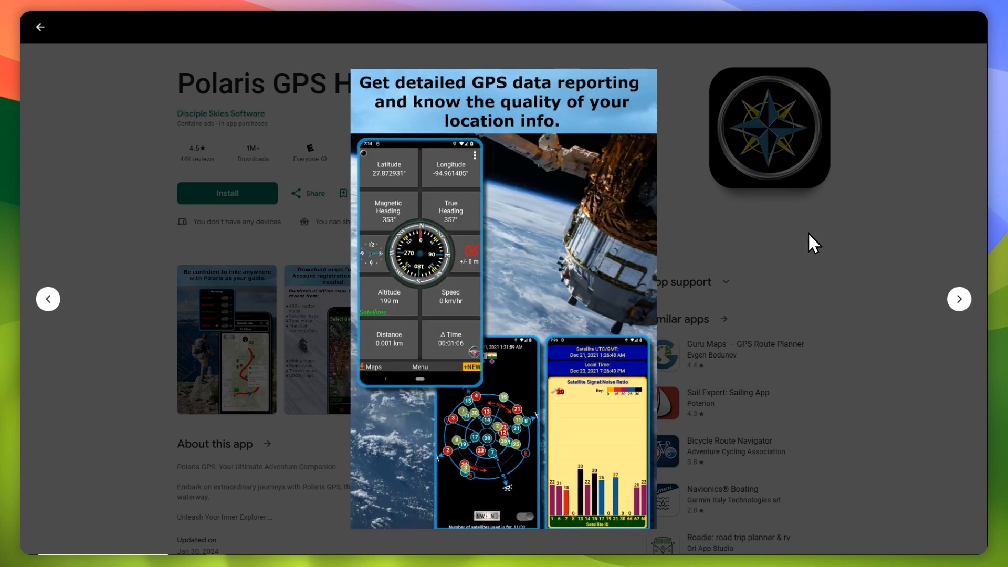
left_click(40, 26)
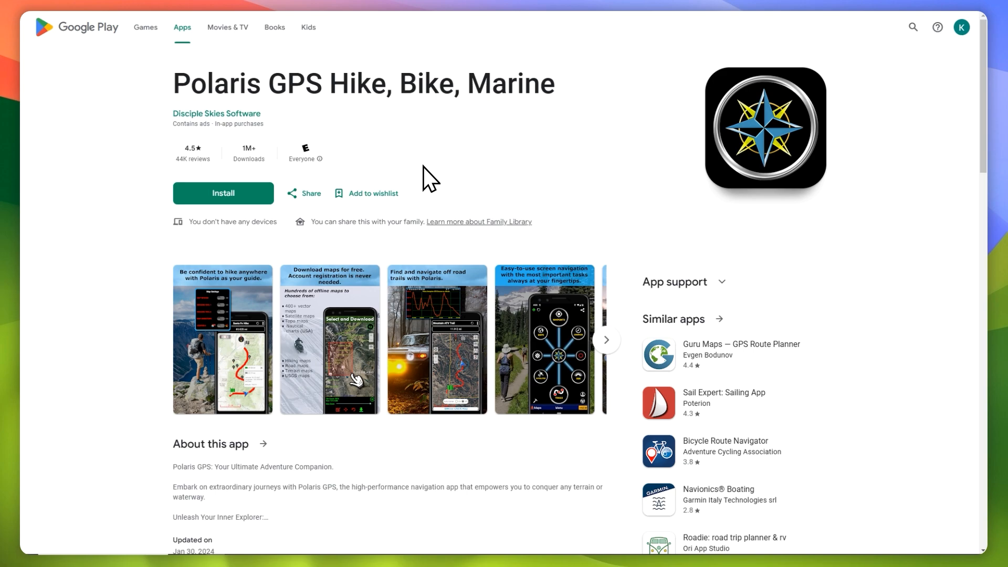
scroll("down", 3)
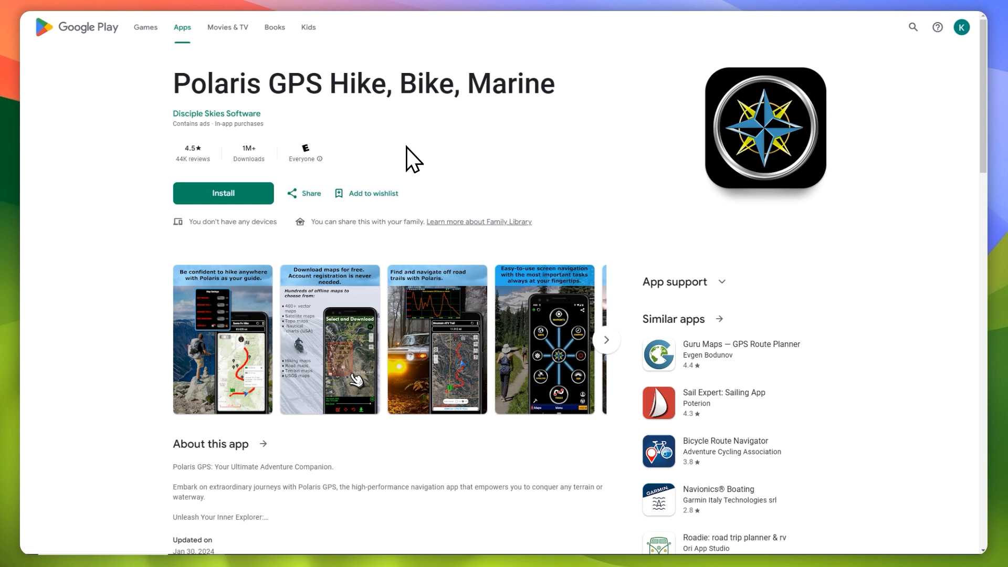
mouse_move(418, 157)
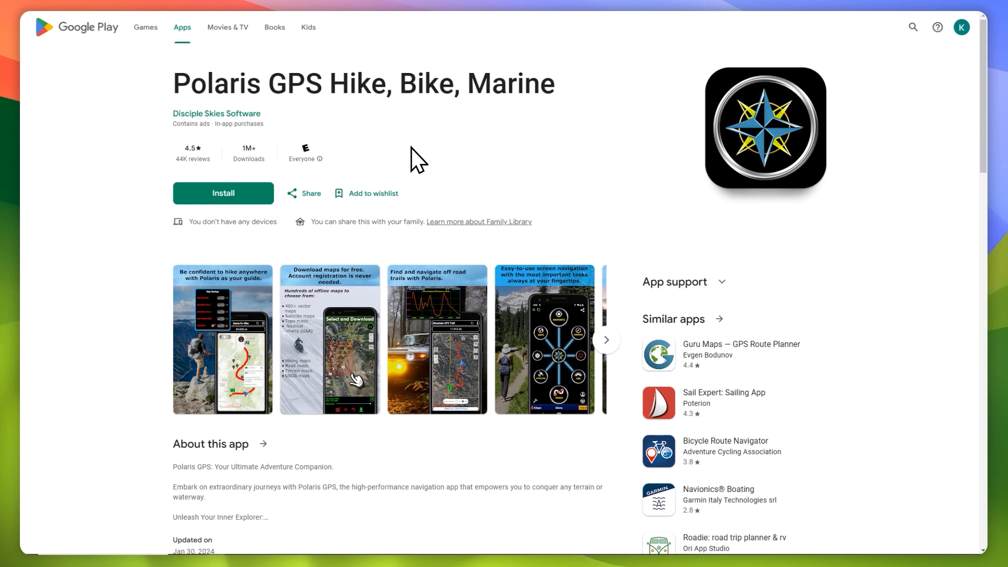